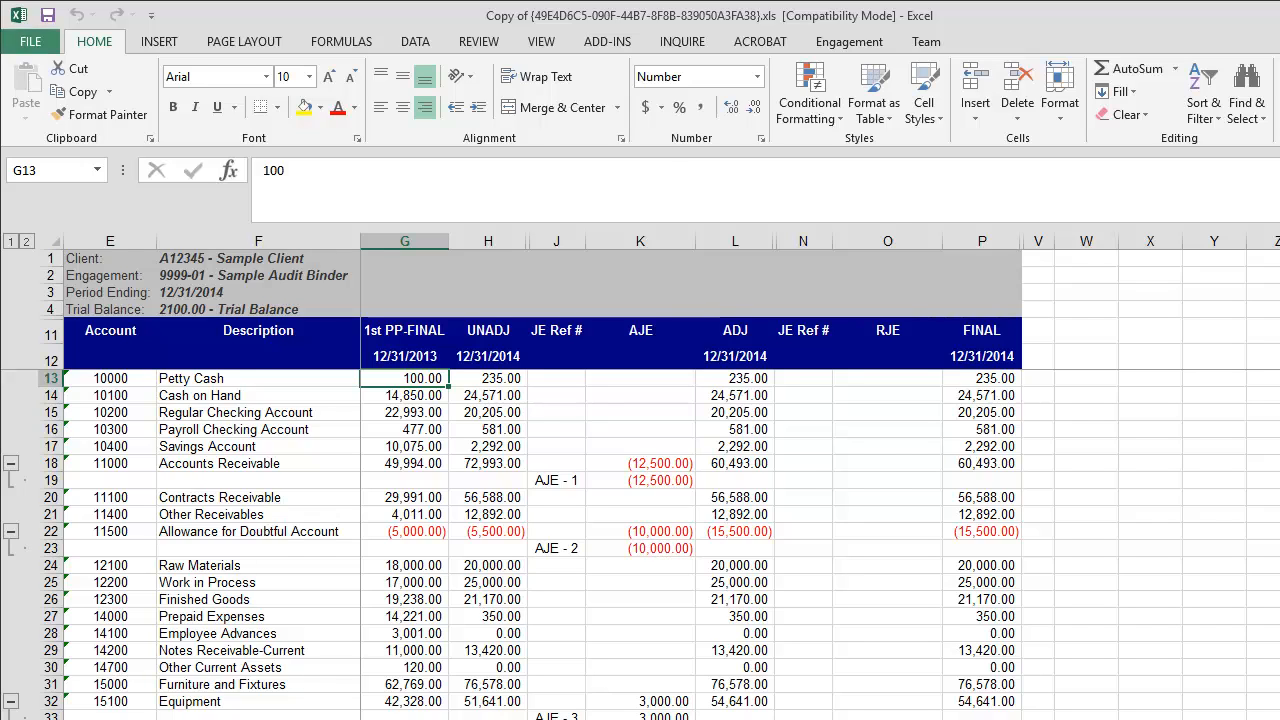
Leave Excel closed and bring up the Windows Run dialog with Win+R
key(Win+r)
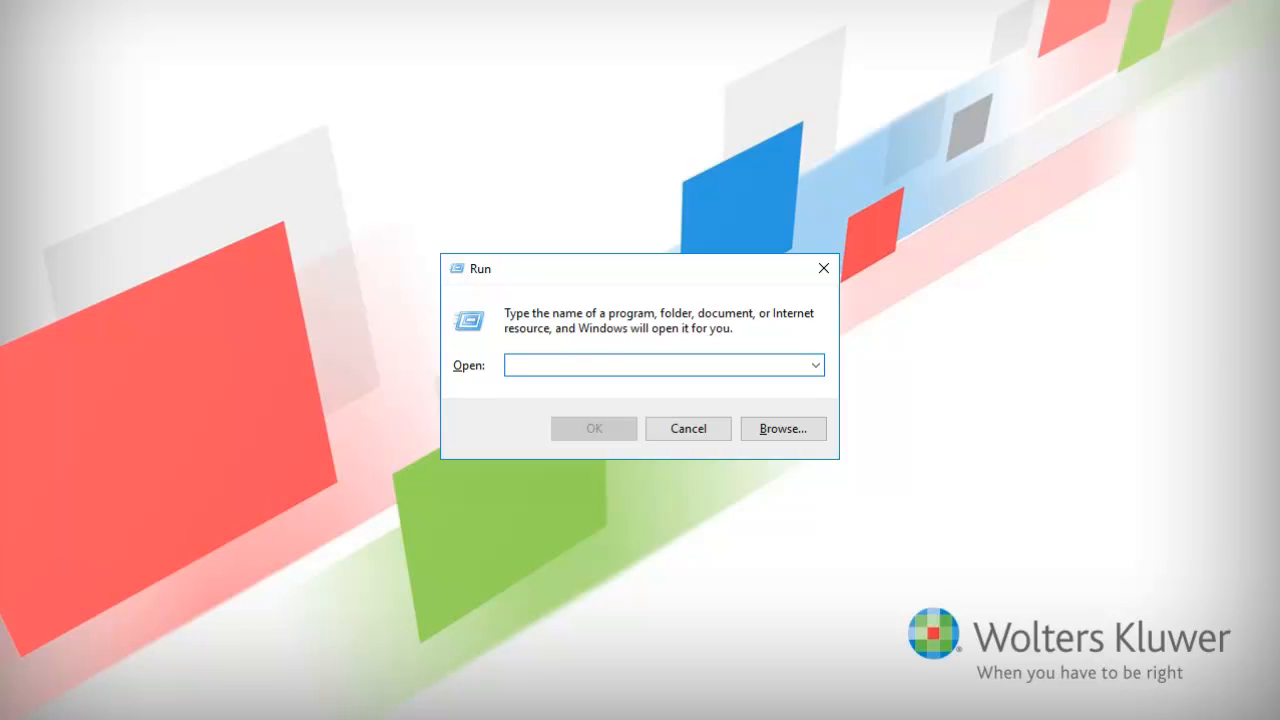
Run %Appdata% to open the AppData Roaming folder in File Explorer
text(%Appdata%)
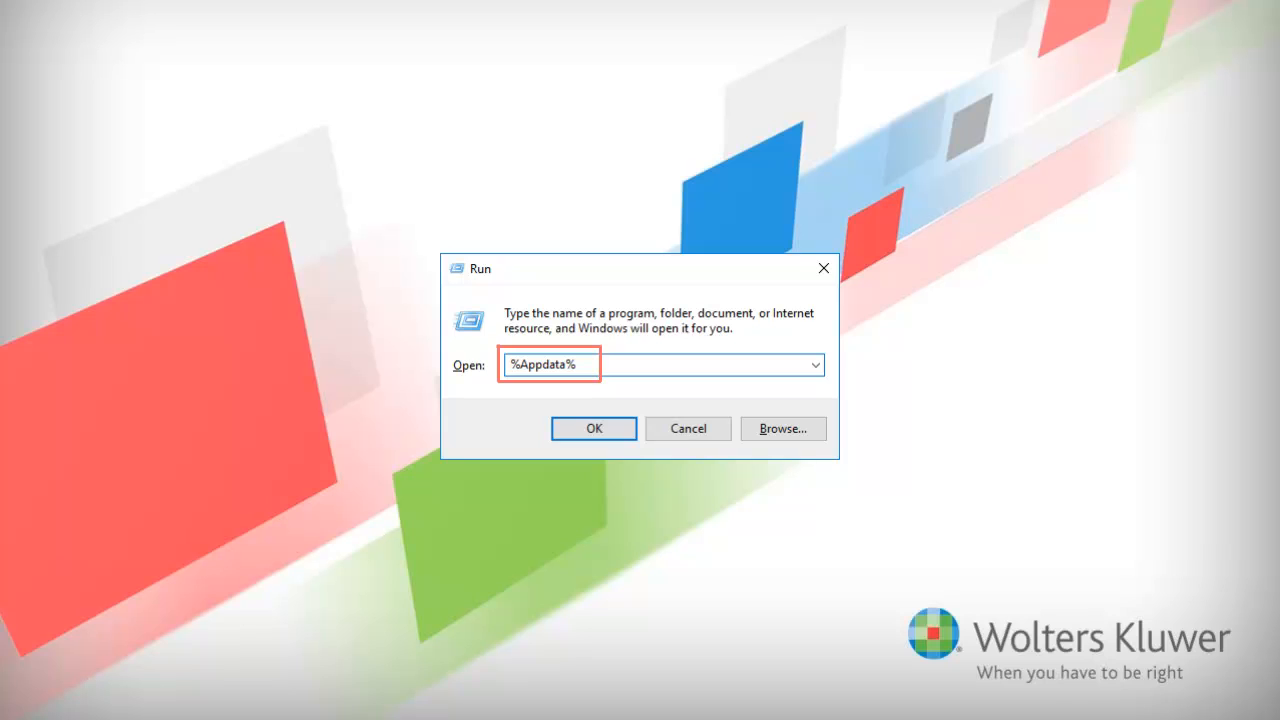
mouse_move(594, 428)
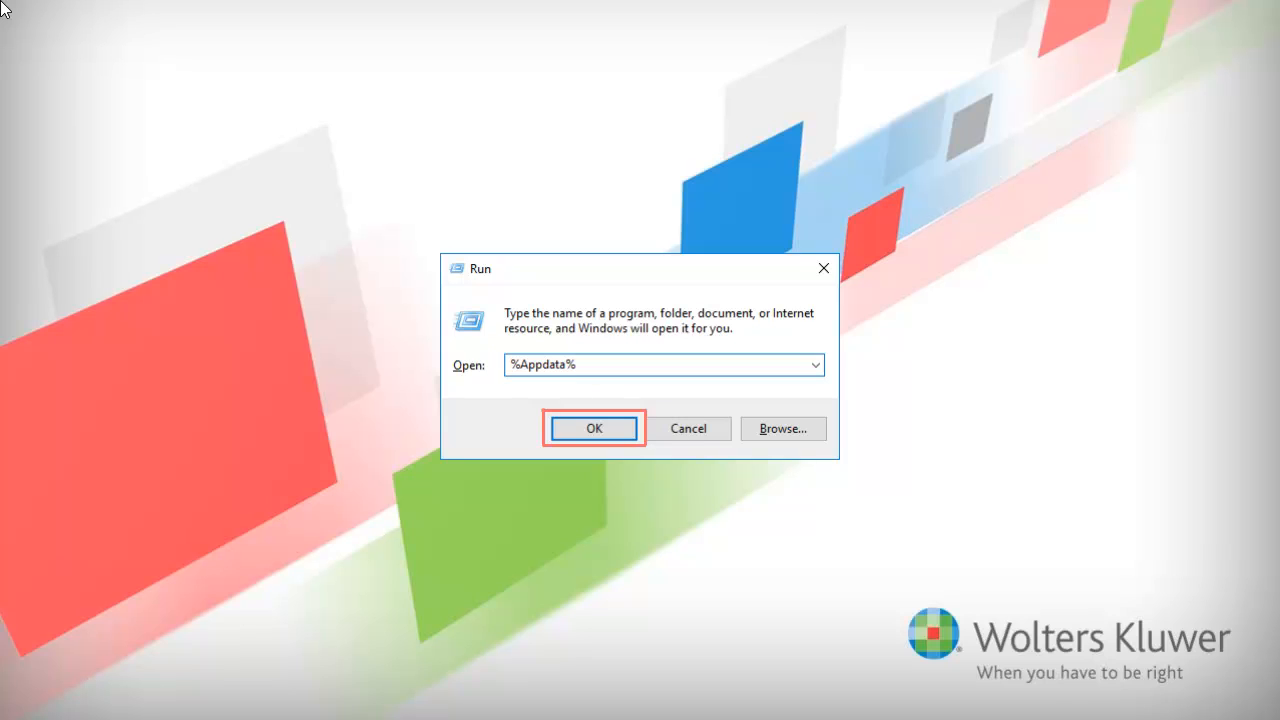
click(592, 428)
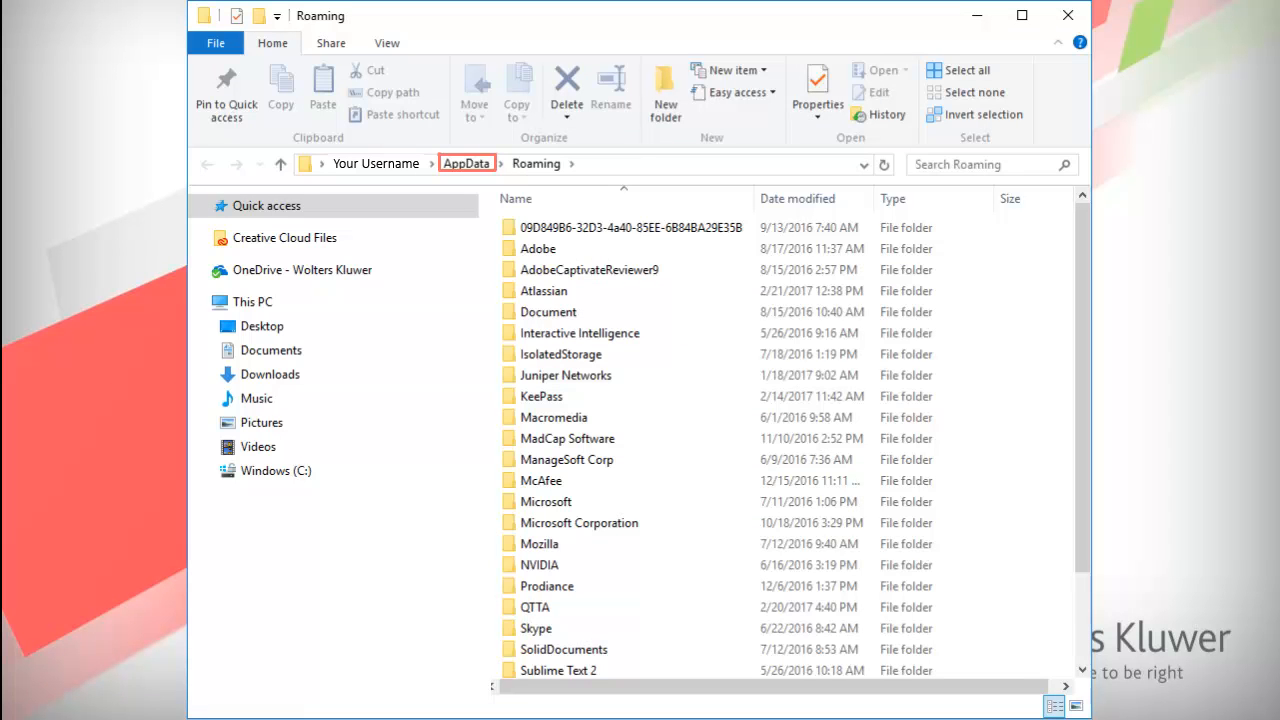
Navigate into Microsoft, then Excel, reaching the folder containing XLSTART and Excel15.xlb
click(532, 500)
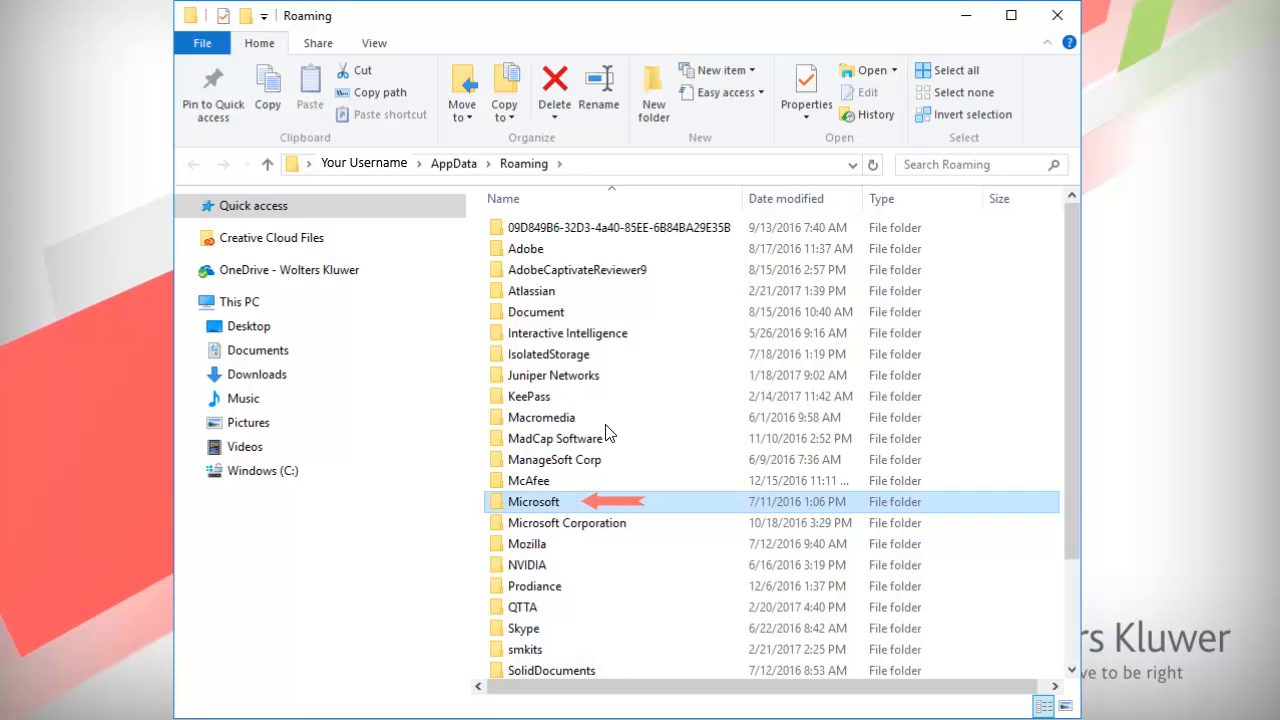
double_click(534, 500)
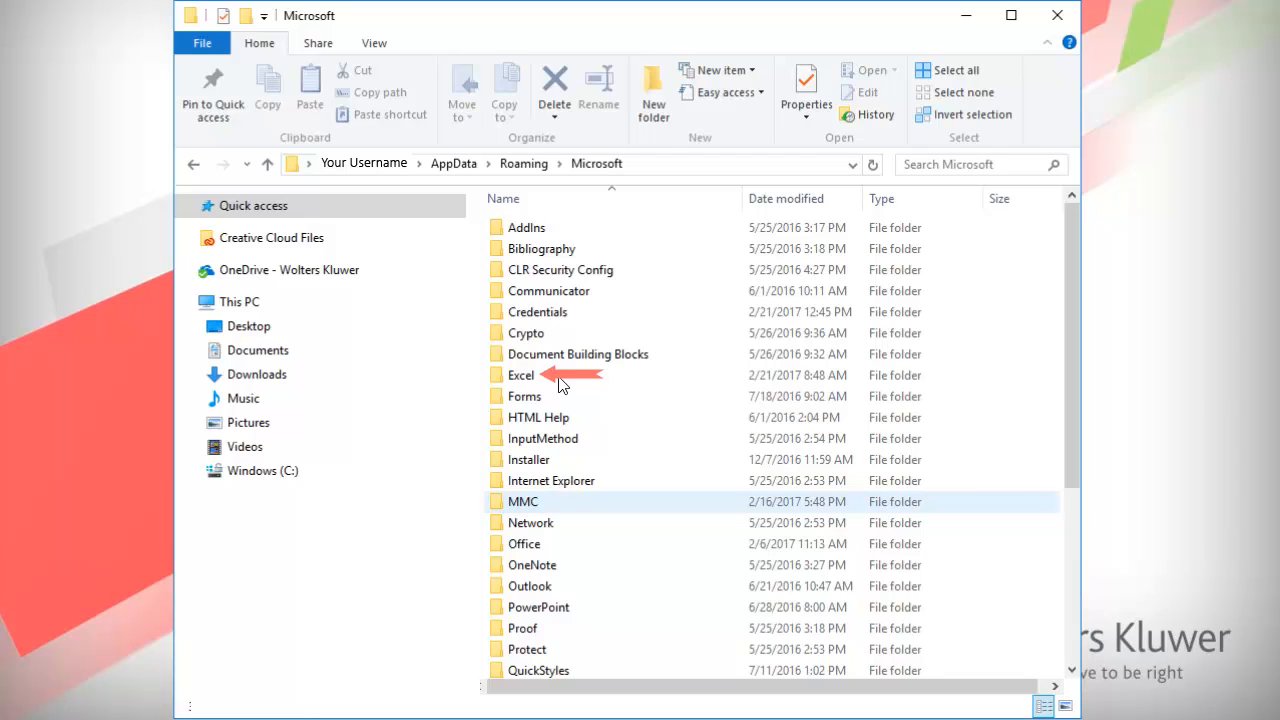
double_click(520, 376)
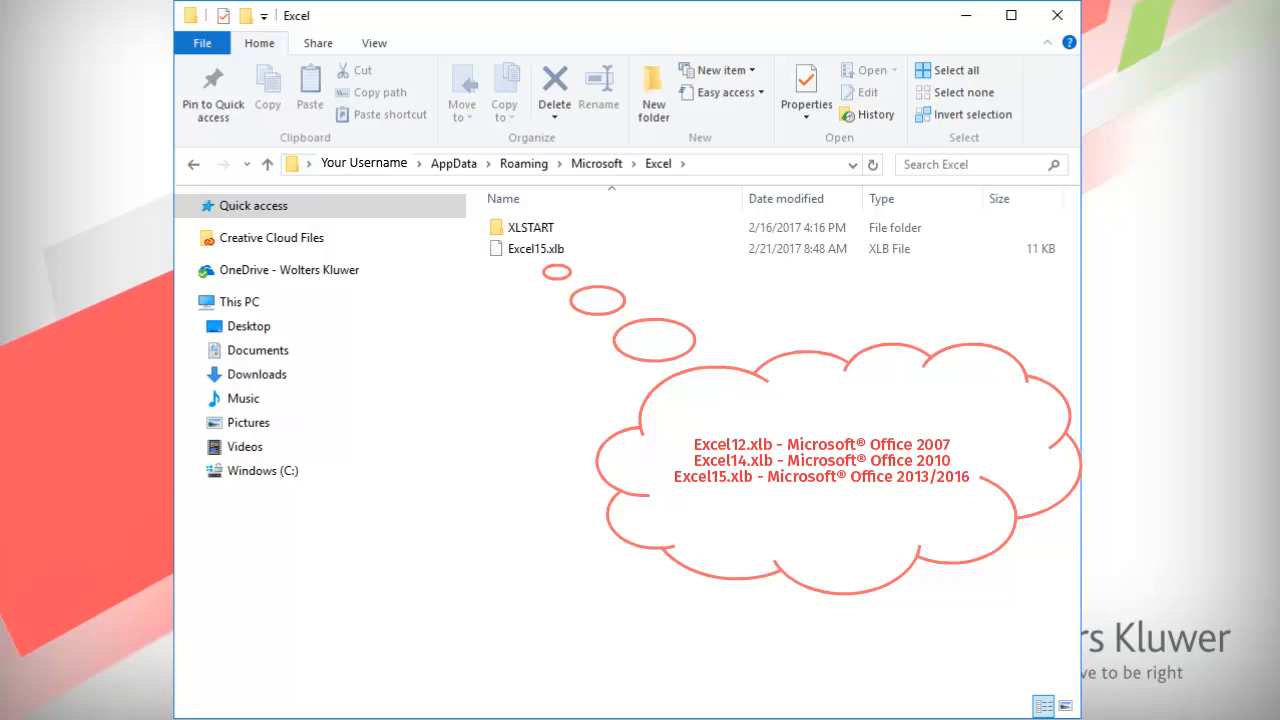
Delete Excel15.xlb and confirm sending it to the Recycle Bin
click(536, 248)
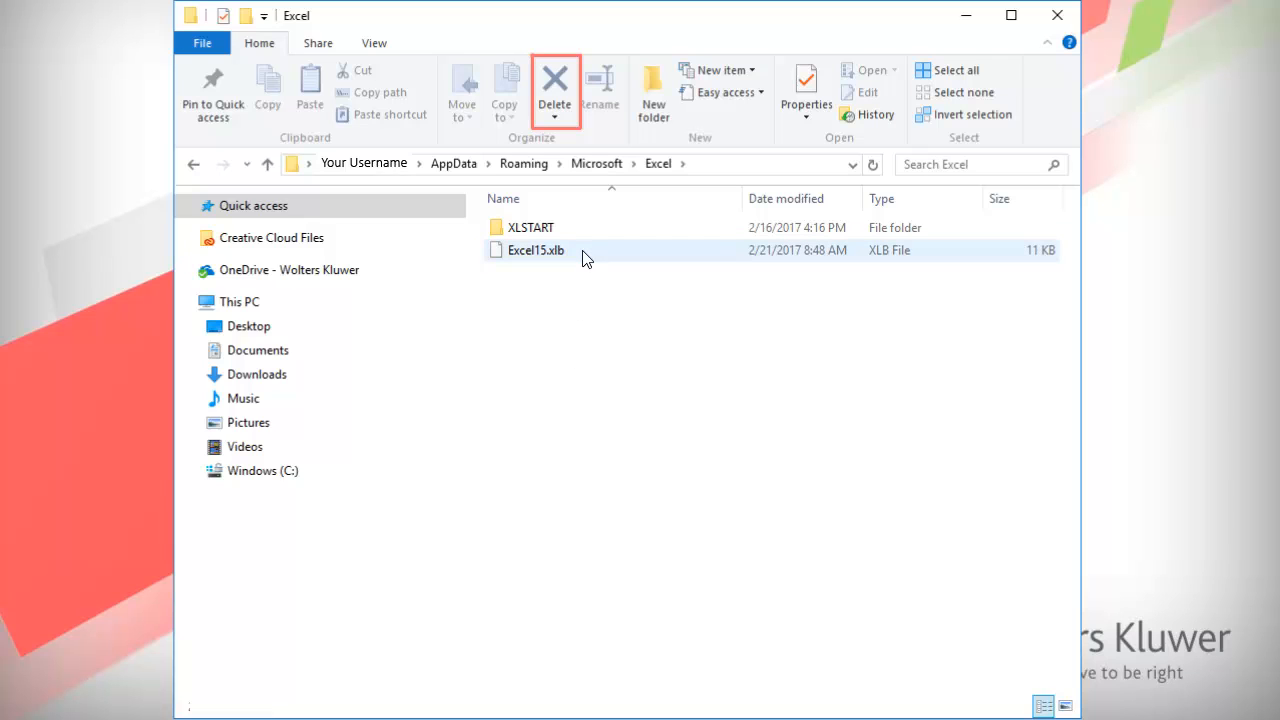
mouse_move(554, 76)
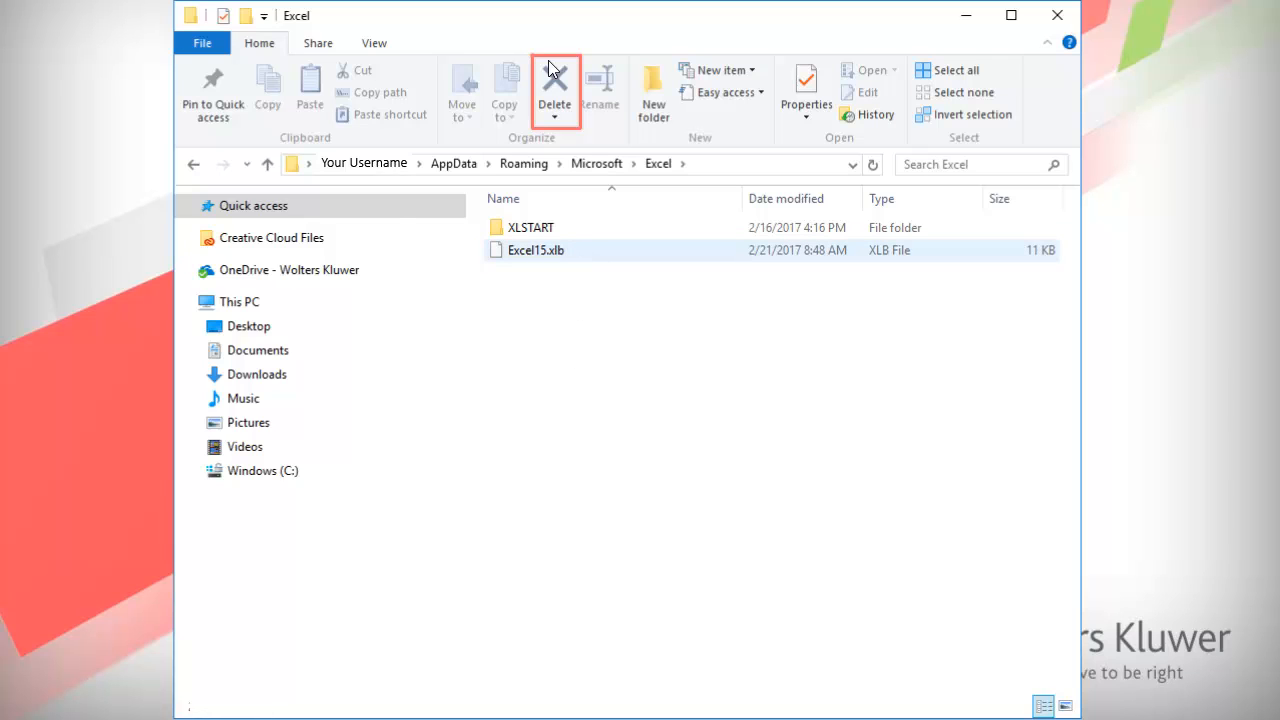
click(554, 90)
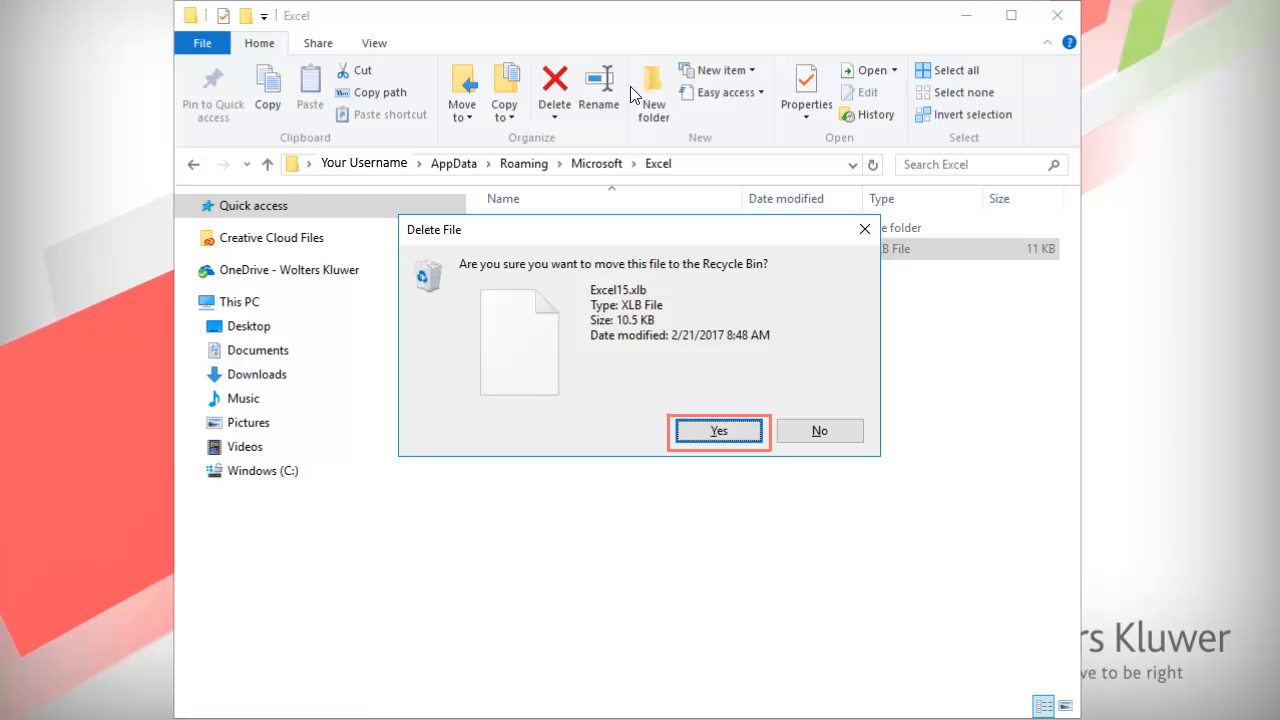
click(718, 430)
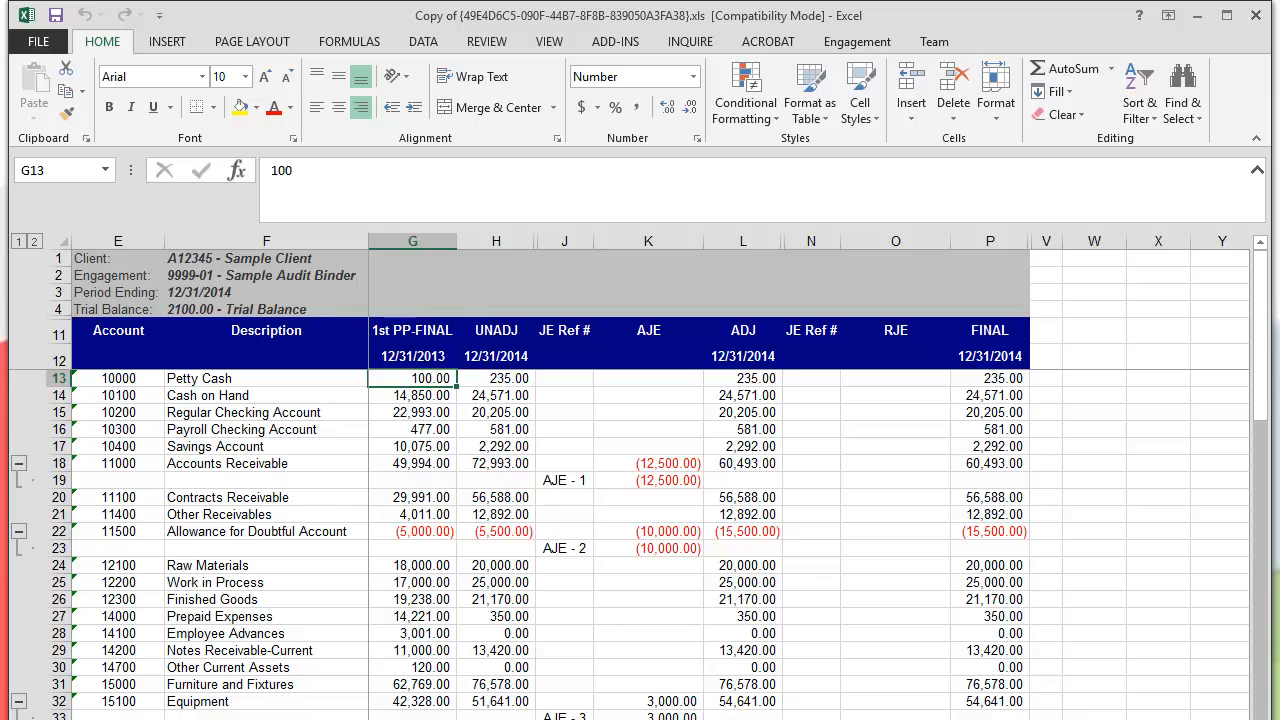
mouse_move(912, 180)
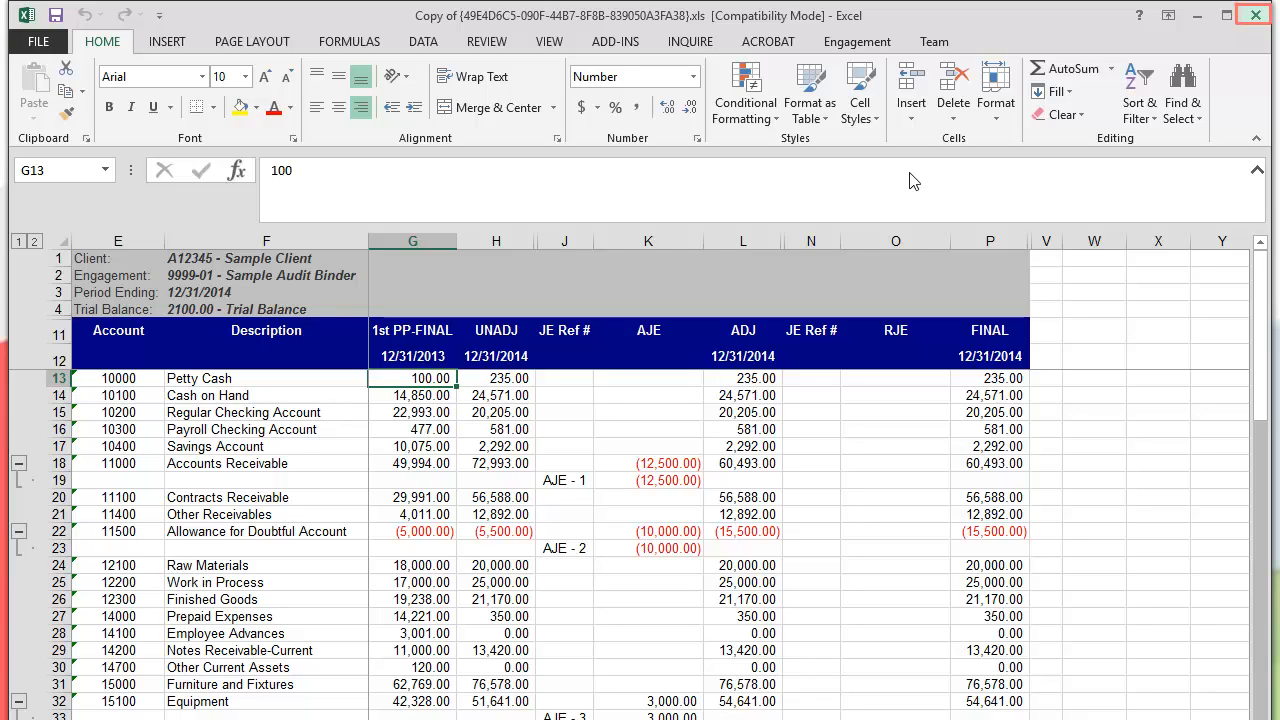
mouse_move(1252, 16)
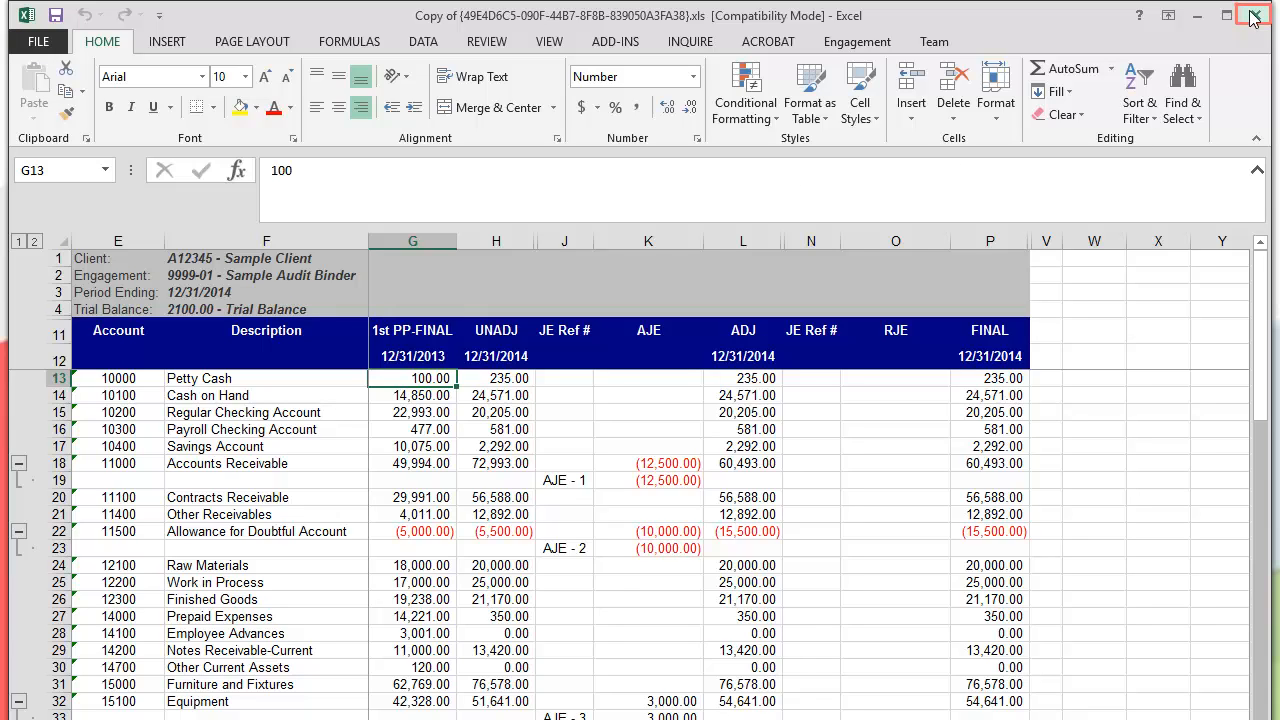